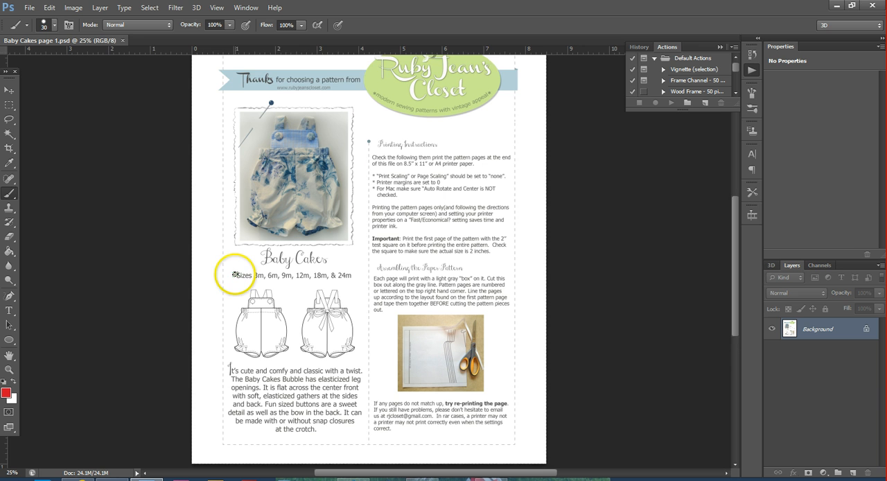
- Start Save As for the pattern page with Photoshop PDF as the format
scroll(down, 3)
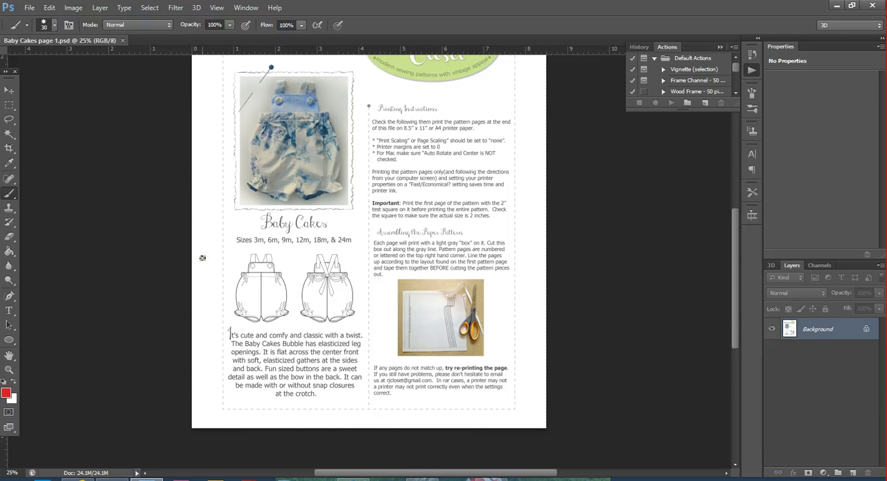
mouse_move(140, 144)
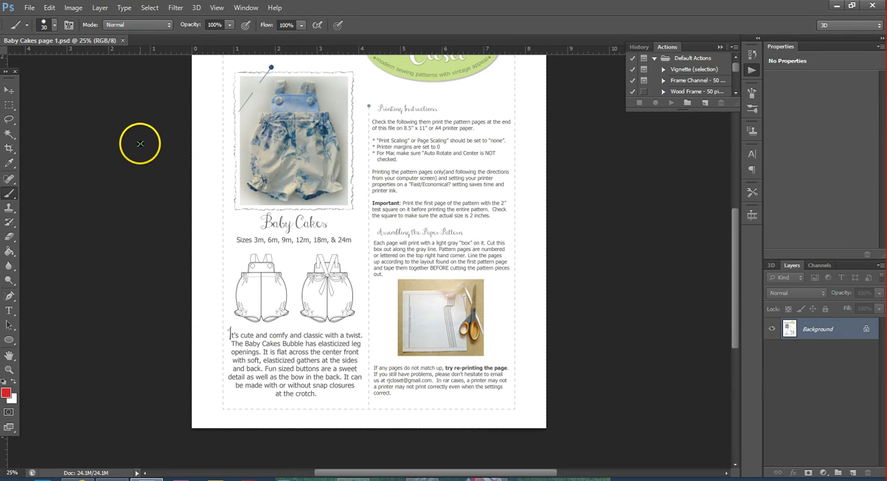
scroll(down, 3)
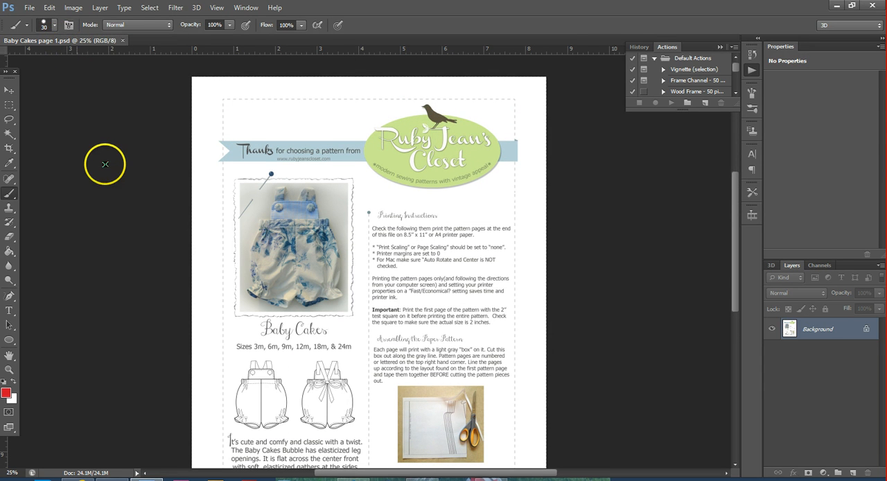
scroll(down, 3)
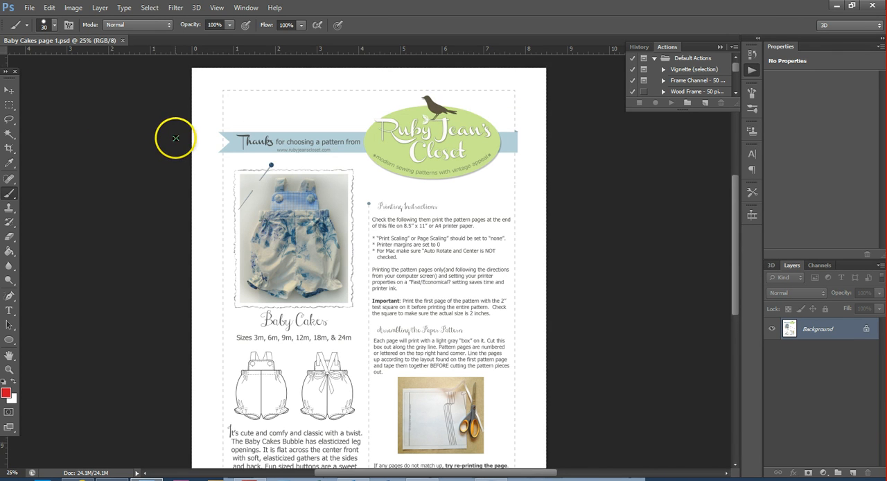
scroll(down, 3)
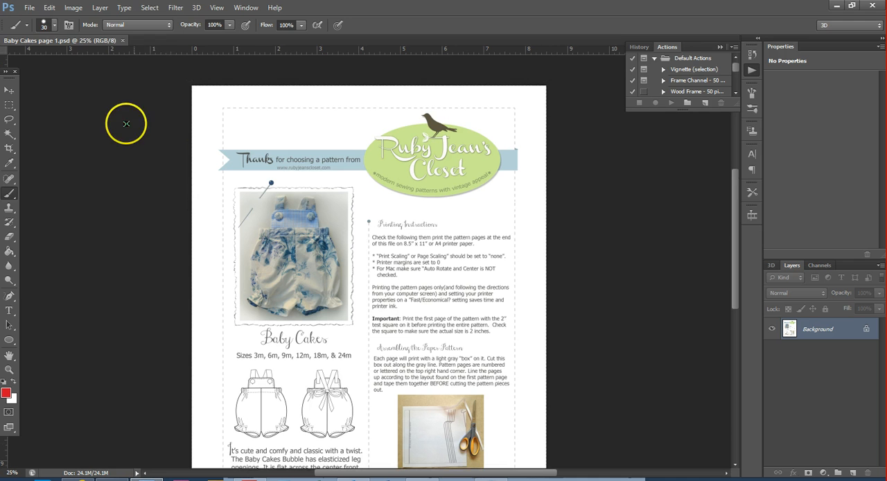
click(29, 8)
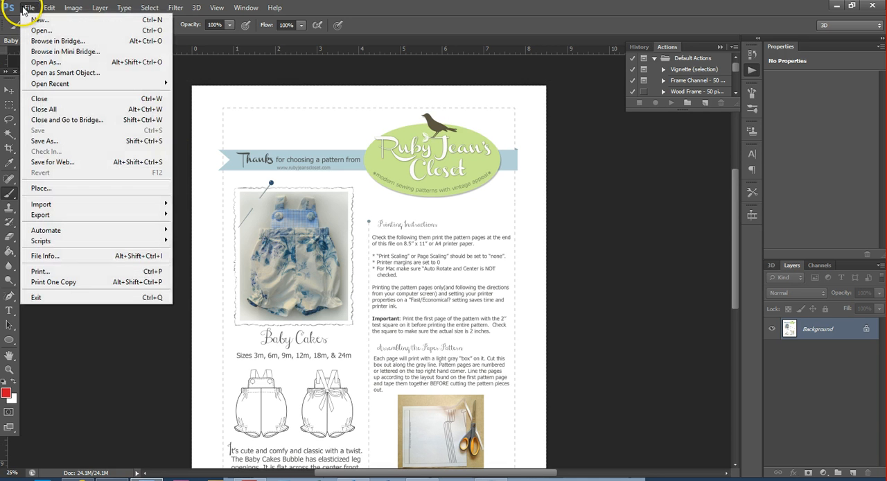
mouse_move(44, 141)
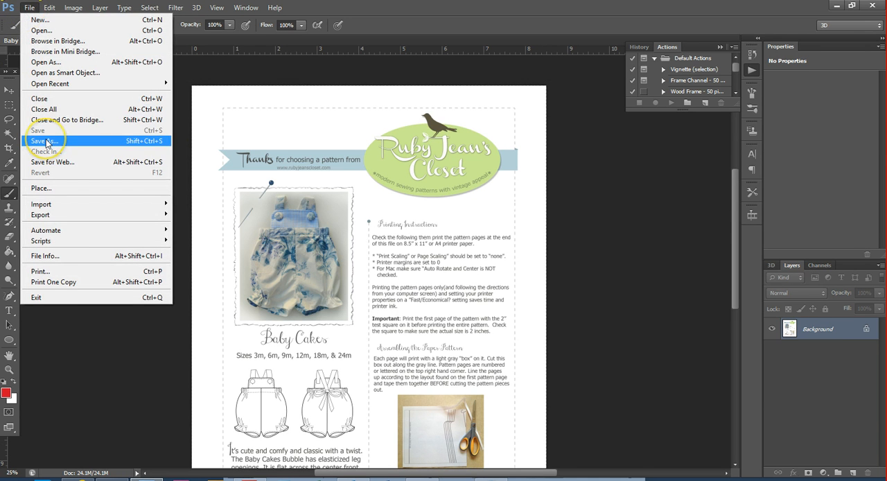
click(43, 141)
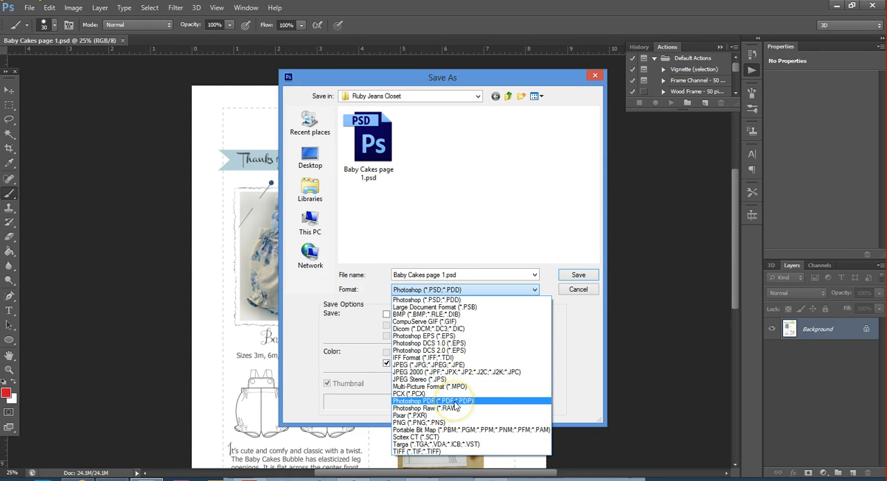
click(432, 400)
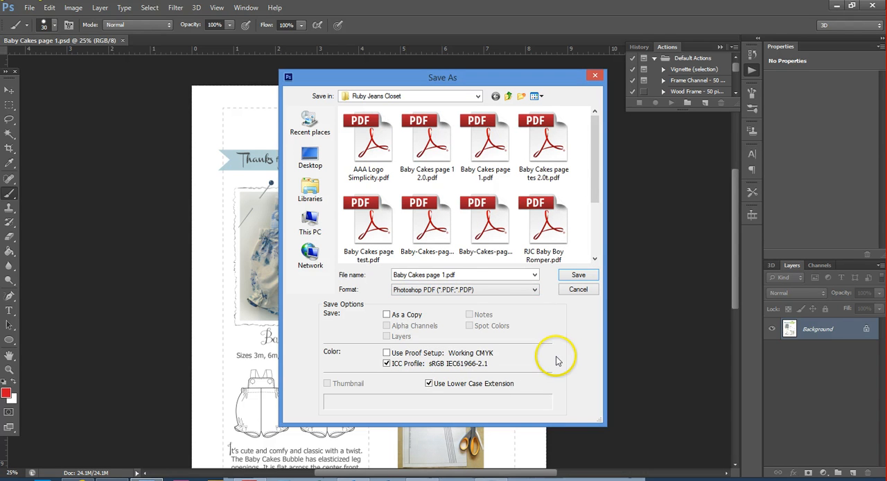
mouse_move(380, 285)
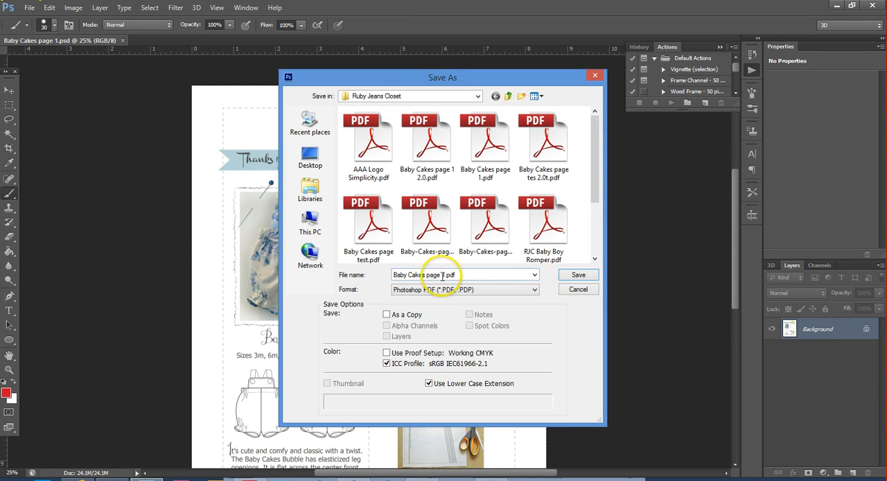
- Name the file New Baby Cakes page.pdf and save it, raising the PDF settings notice
click(444, 274)
text(New )
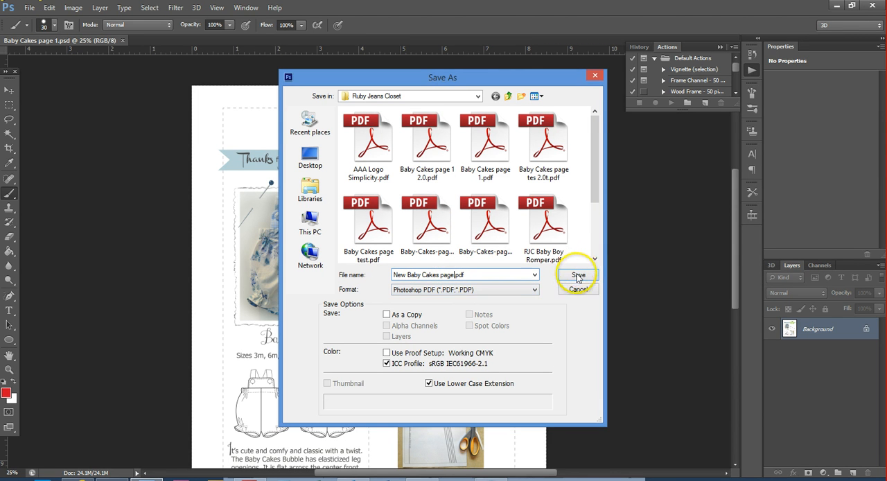
click(578, 275)
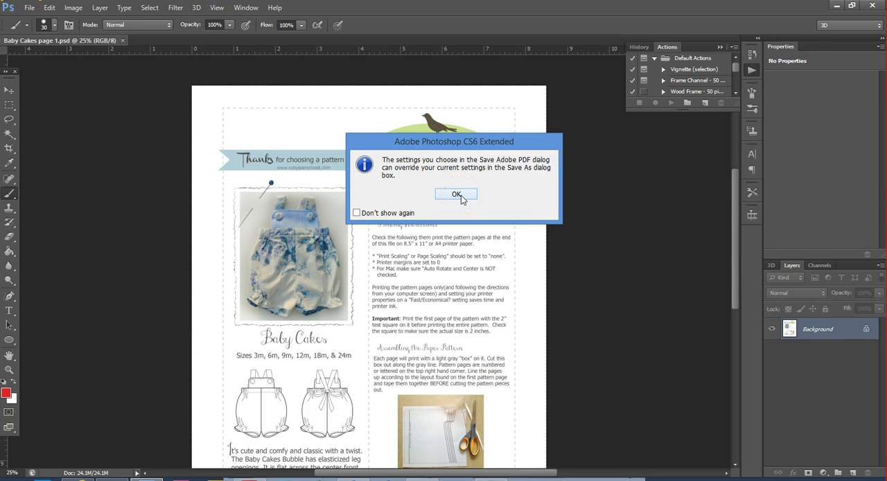
- Acknowledge the PDF notice and review the Save Adobe PDF General options with Smallest File Size
click(456, 194)
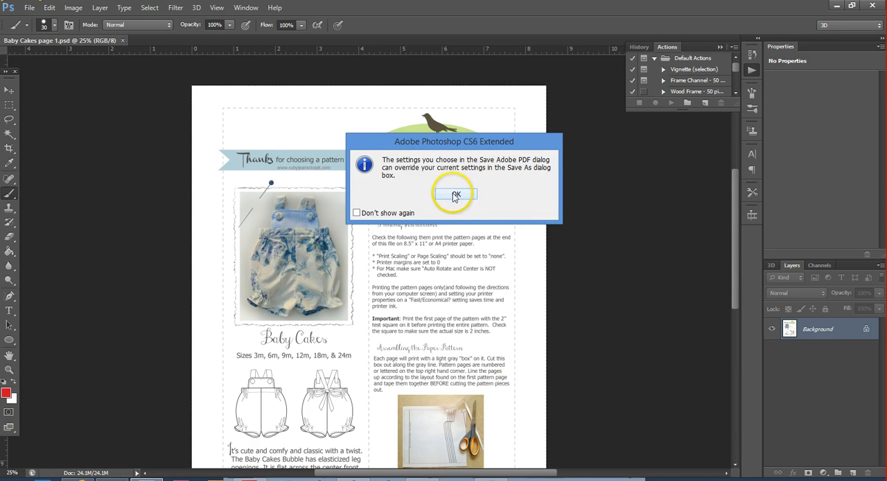
click(455, 194)
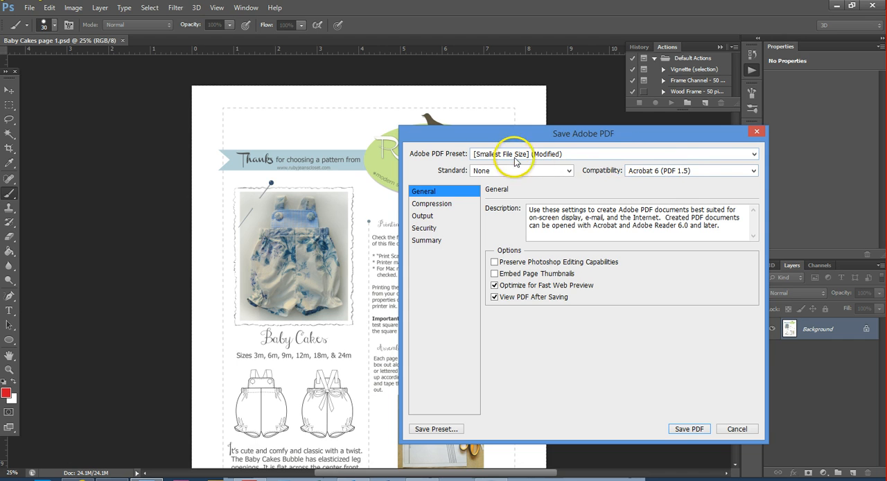
mouse_move(615, 166)
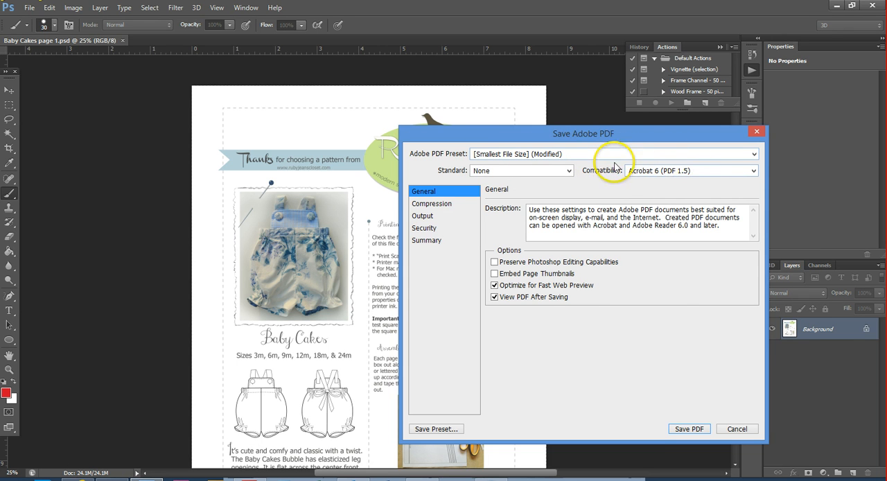
mouse_move(709, 188)
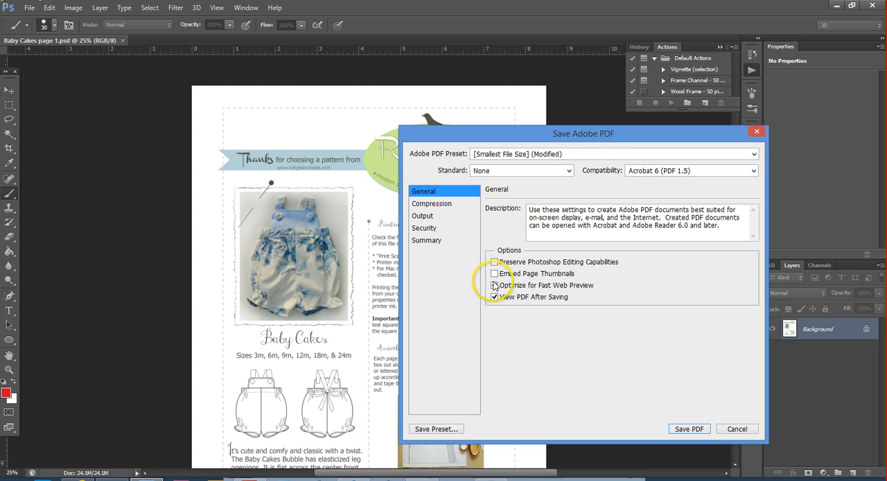
click(493, 285)
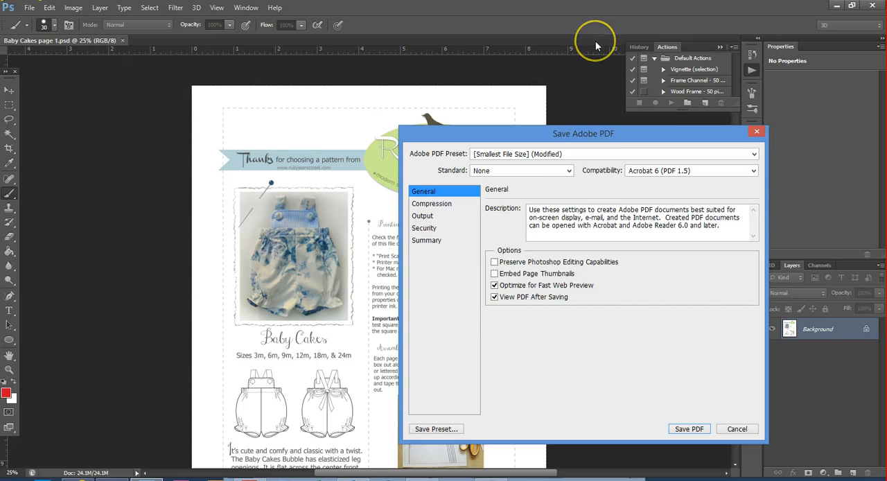
mouse_move(585, 40)
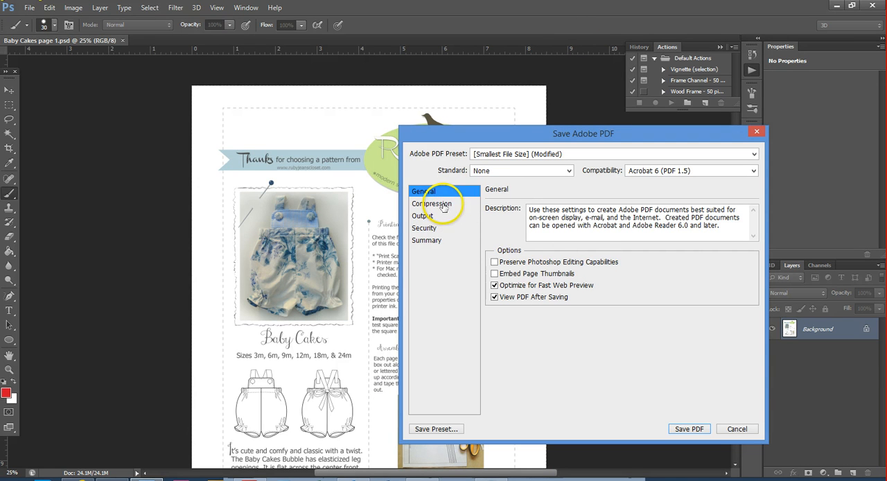
- Set Compression to bicubic downsample to 150 ppi above 225 ppi, JPEG at High quality
click(431, 203)
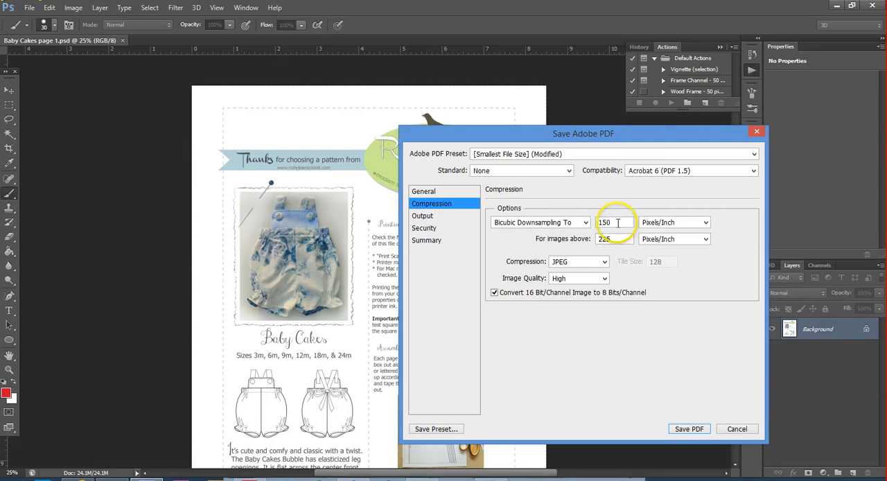
mouse_move(554, 222)
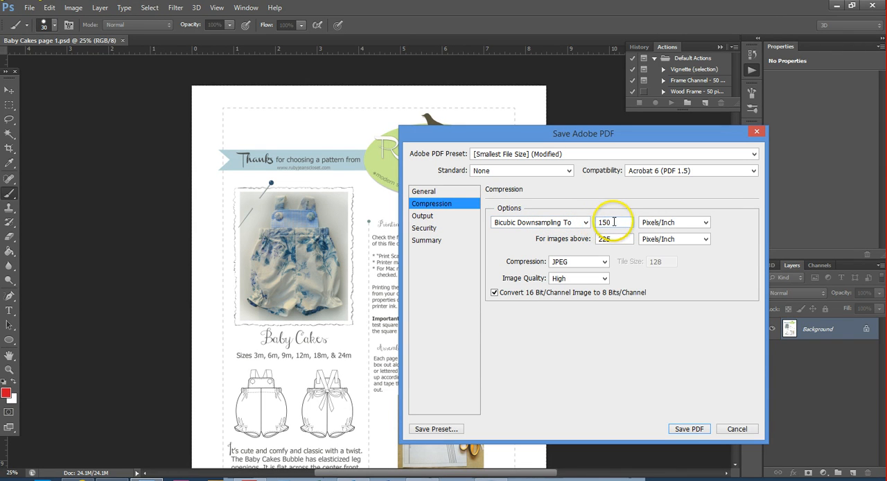
mouse_move(678, 216)
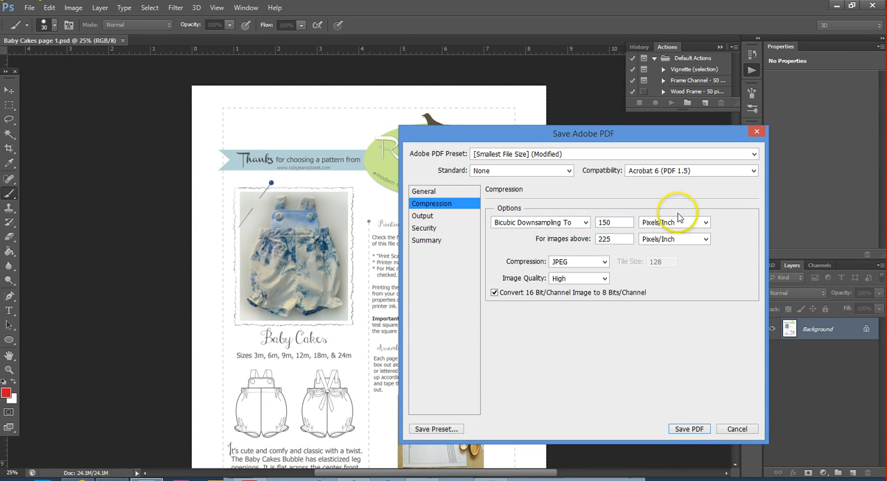
click(612, 238)
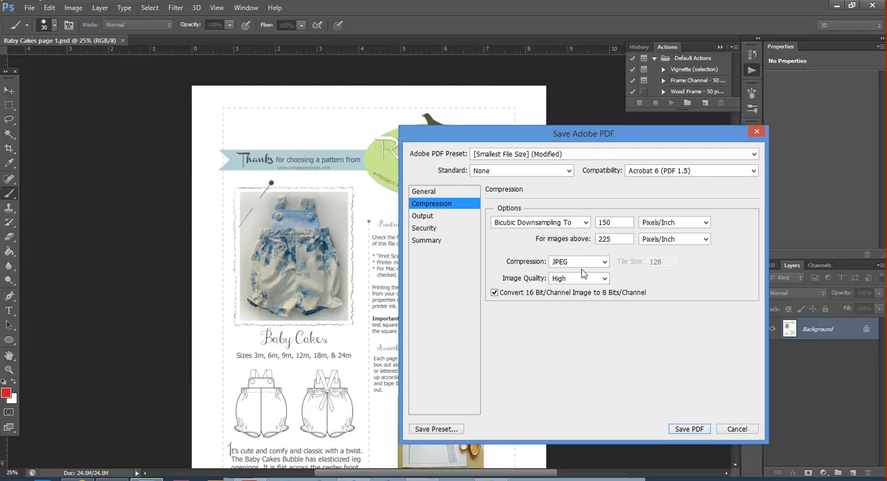
mouse_move(579, 260)
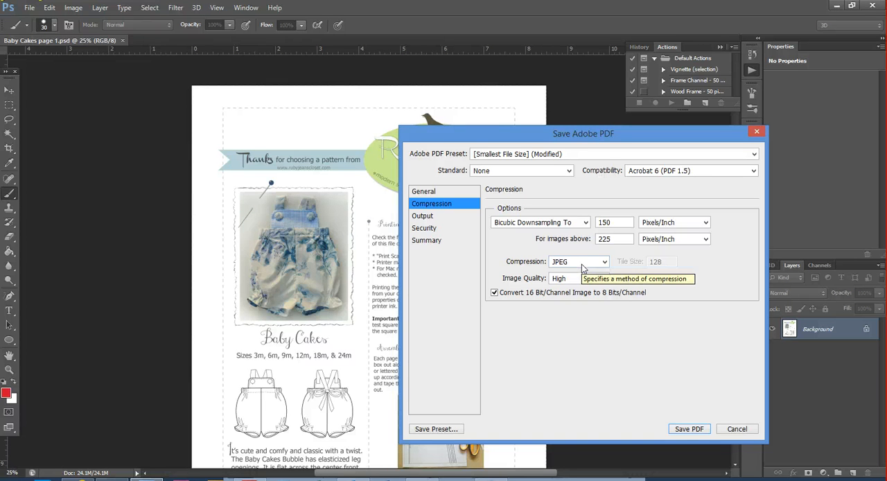
mouse_move(590, 257)
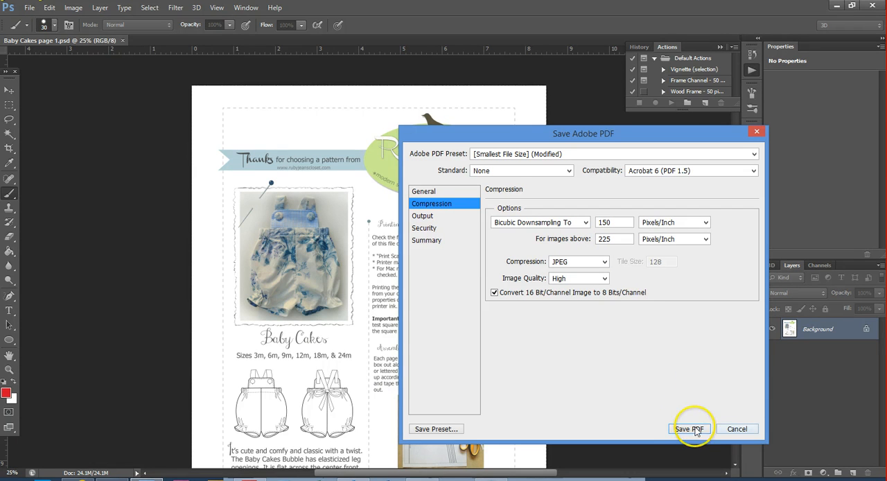
- Write out the compressed PDF, zoom into it in Acrobat and maximize the window
click(688, 428)
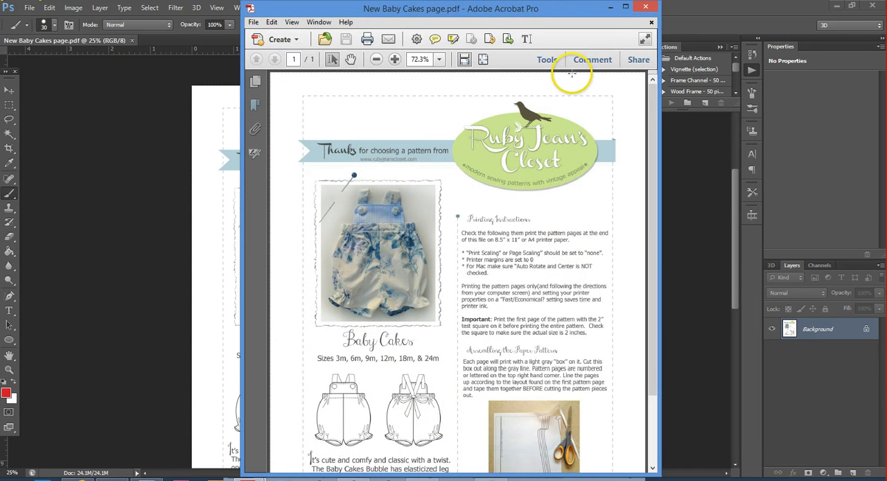
scroll(down, 3)
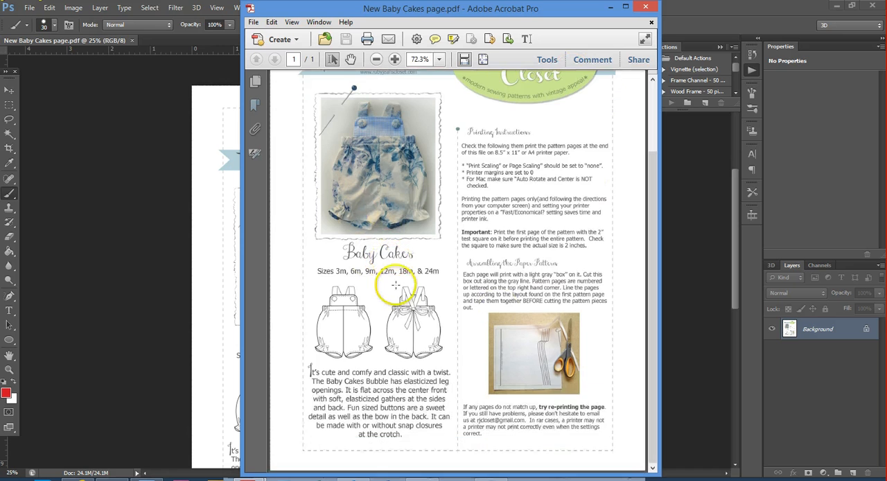
click(395, 58)
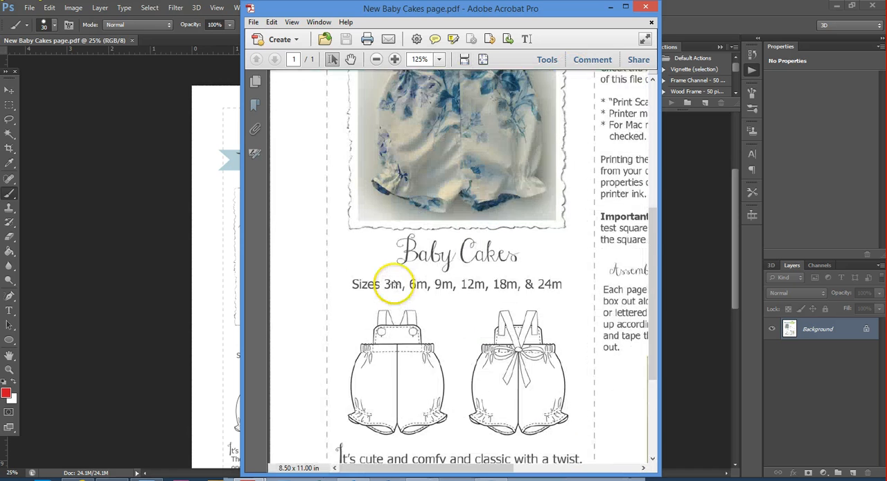
click(395, 58)
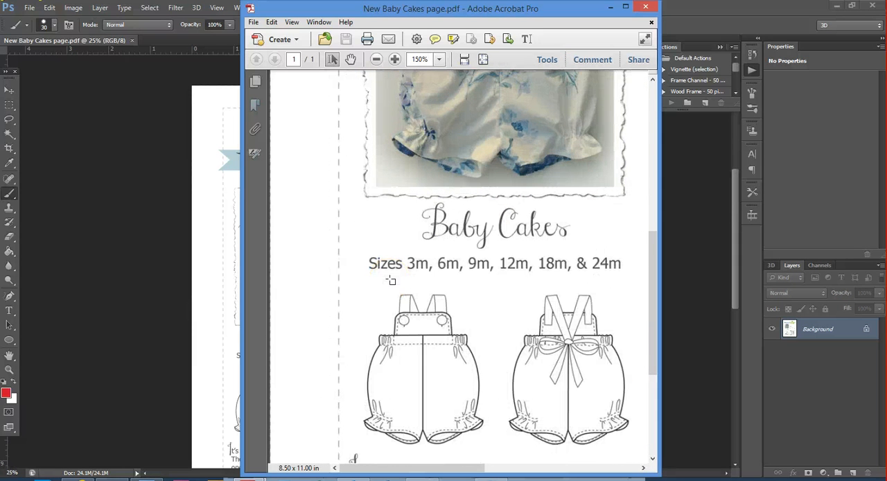
mouse_move(622, 8)
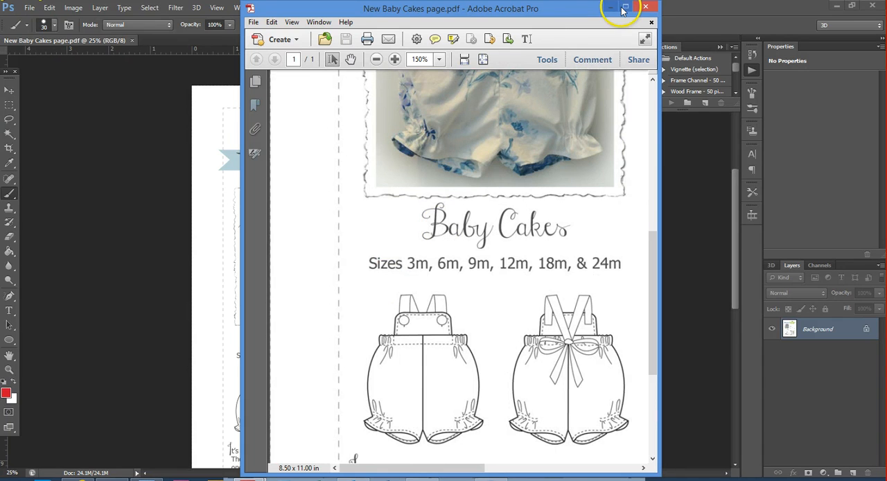
click(633, 6)
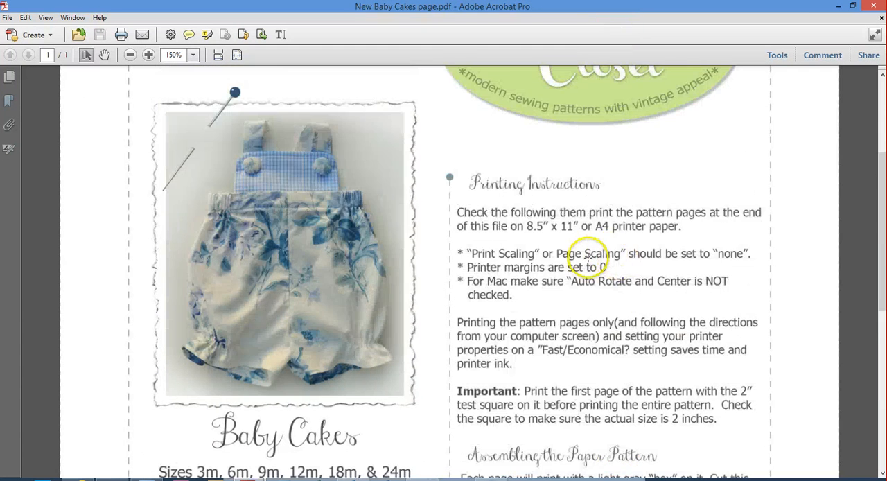
- Step the zoom up through 200% and 300% onto the romper drawings, then back to 100%
scroll(down, 3)
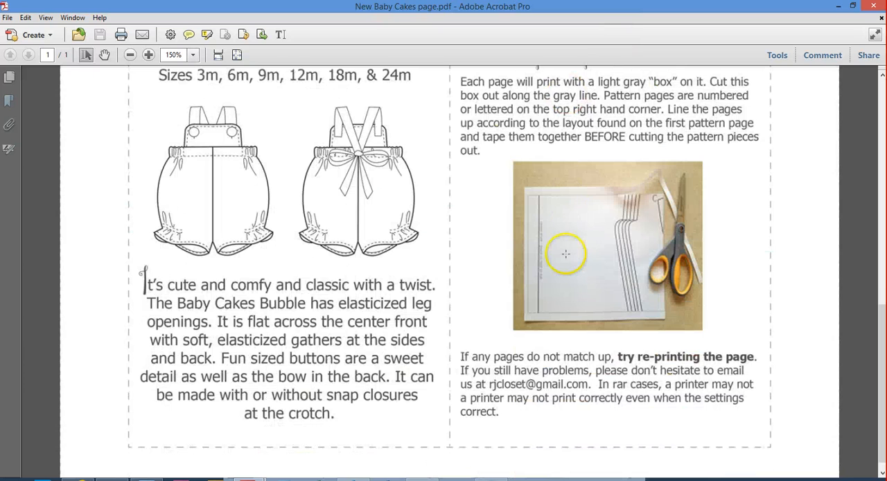
click(148, 55)
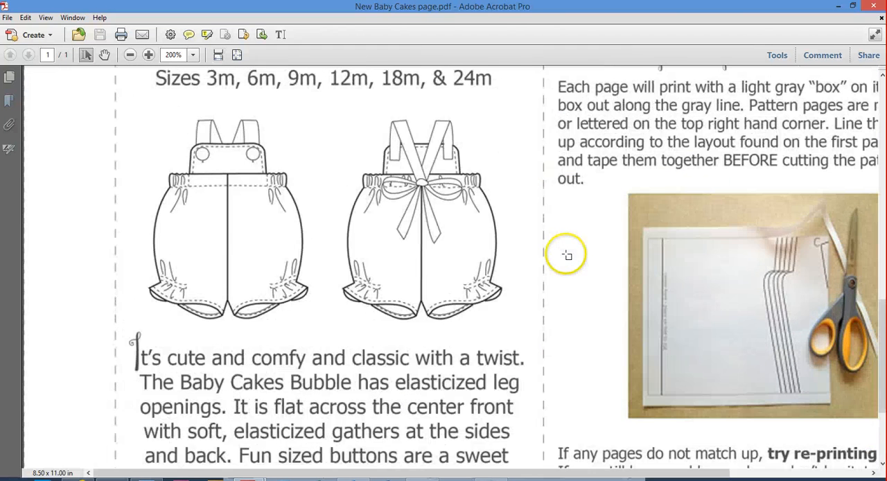
click(148, 55)
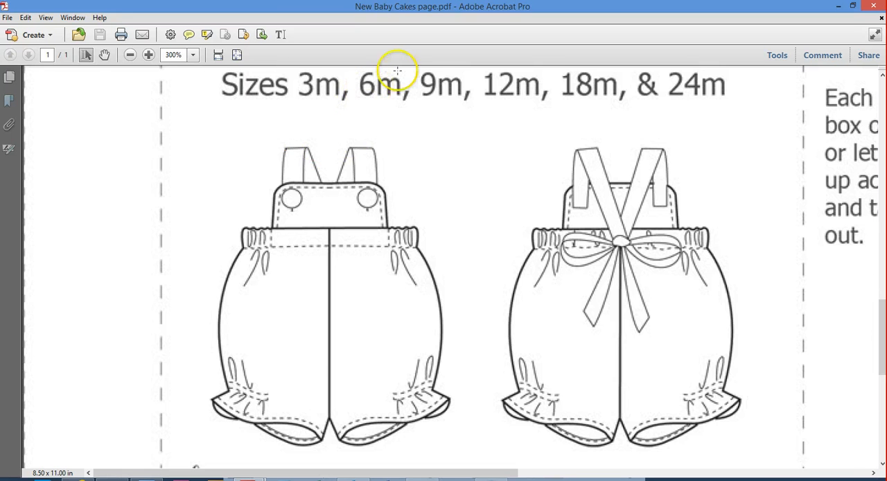
click(131, 56)
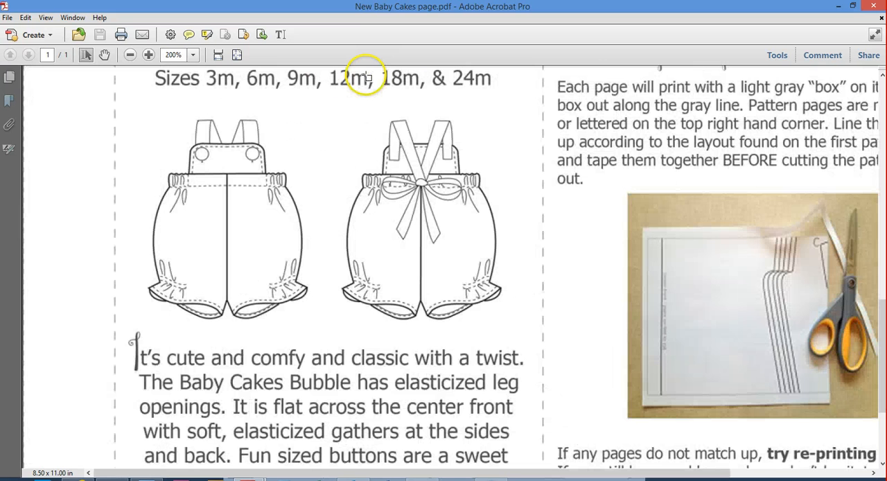
click(131, 55)
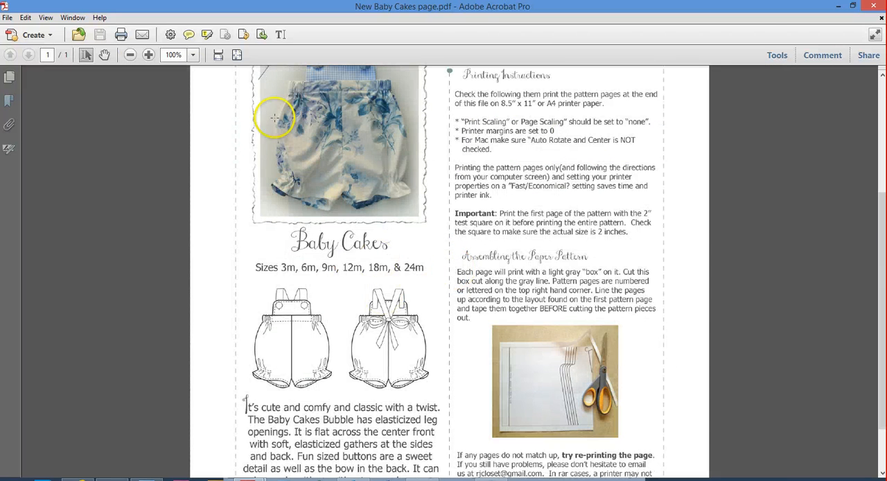
mouse_move(447, 118)
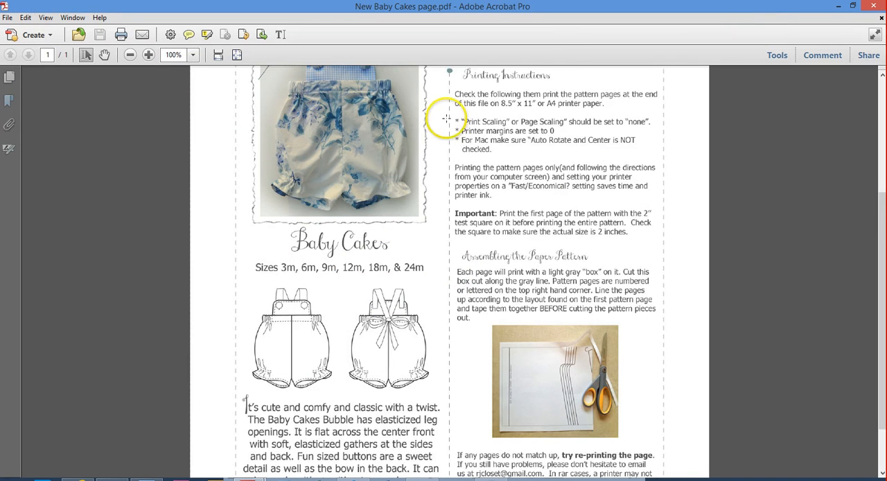
scroll(down, 3)
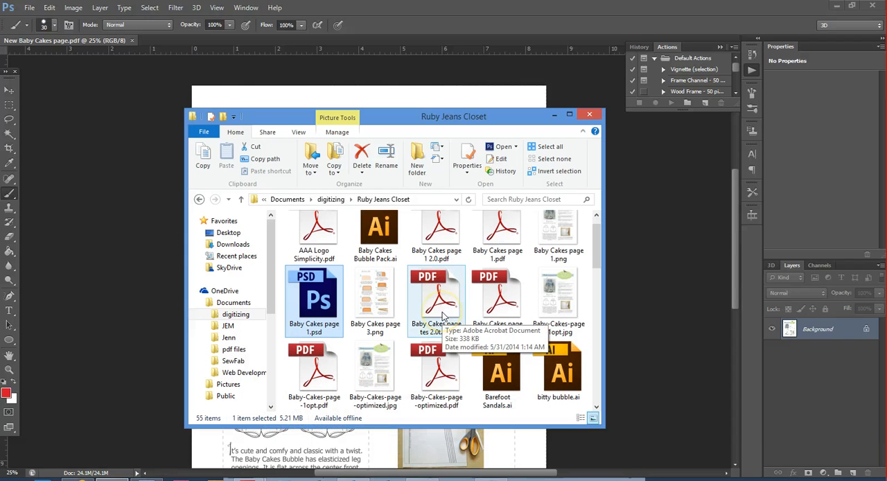
- Scroll the Ruby Jeans Closet folder to New Baby Cakes page.pdf showing 337 KB
scroll(down, 3)
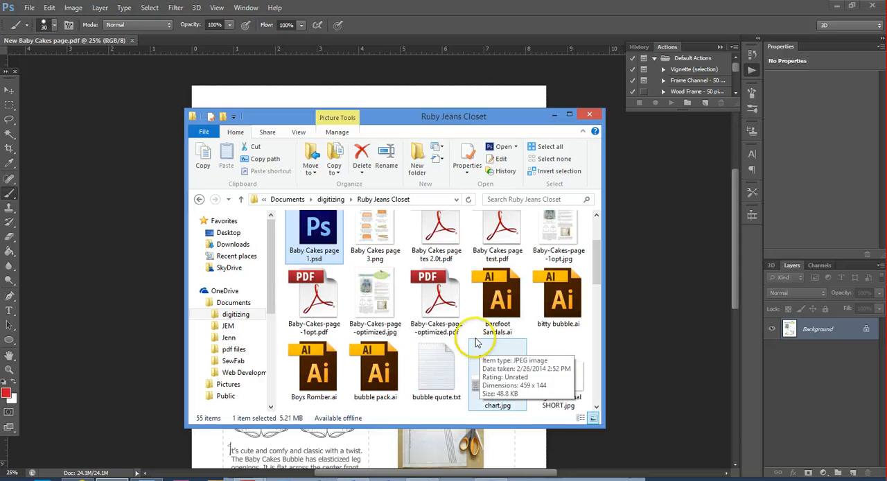
scroll(down, 3)
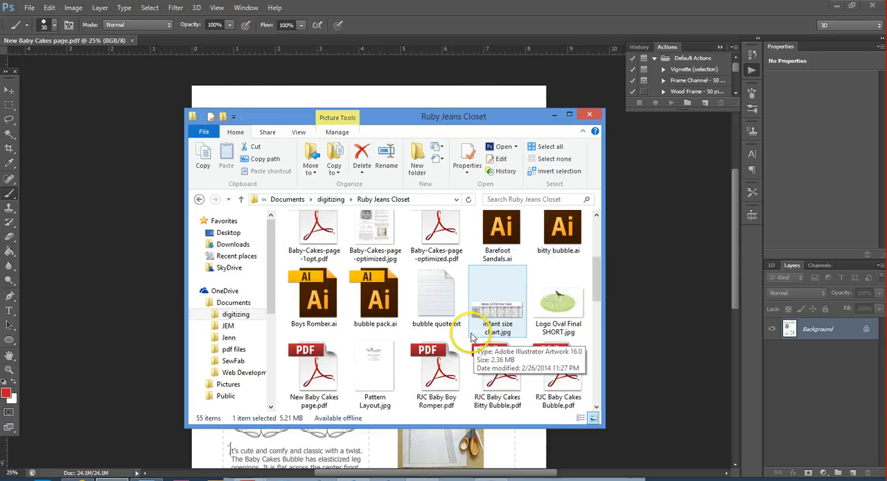
scroll(down, 3)
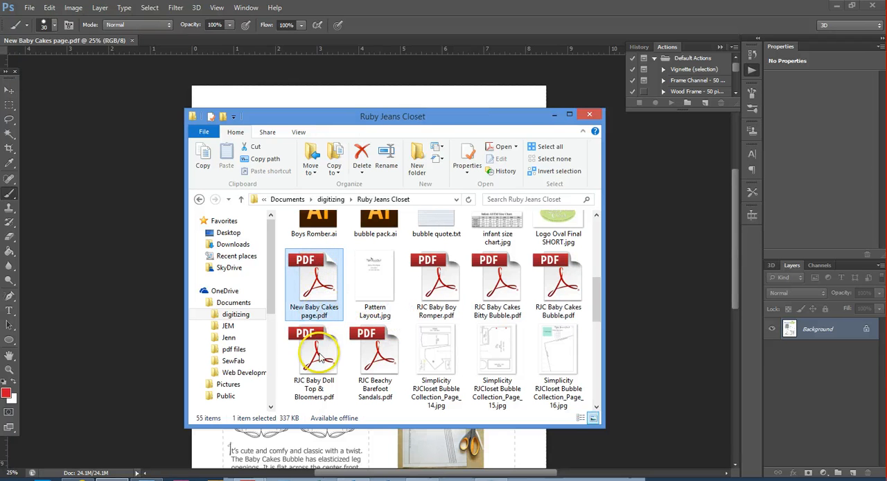
mouse_move(284, 419)
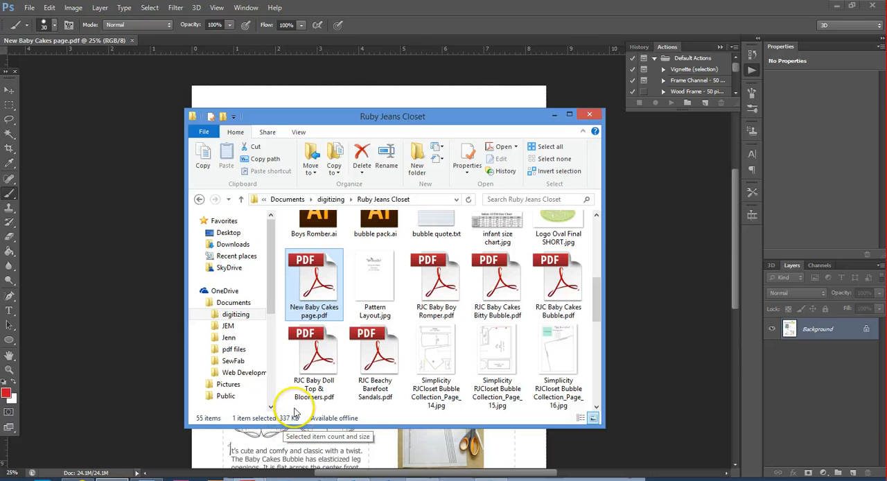
mouse_move(281, 379)
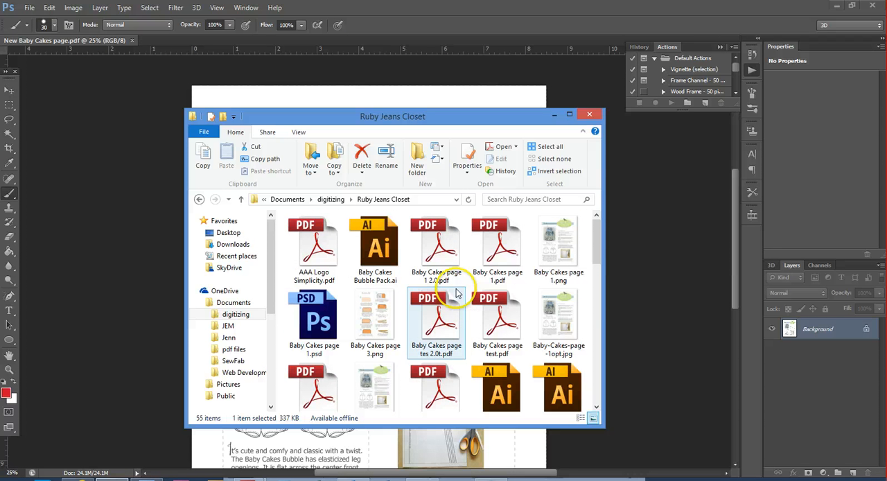
mouse_move(498, 247)
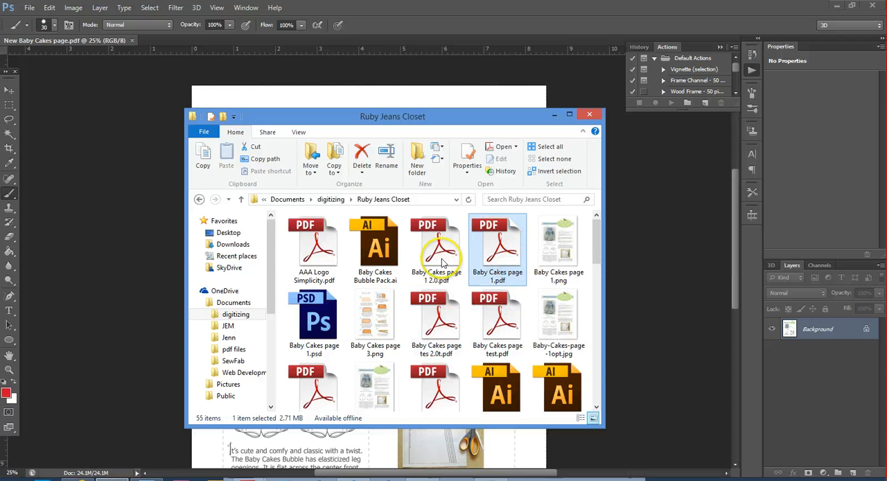
- Read the sizes of Baby Cakes page 1.pdf (2.71 MB) and Baby Cakes page test.pdf (164 KB), then open the test PDF
scroll(down, 3)
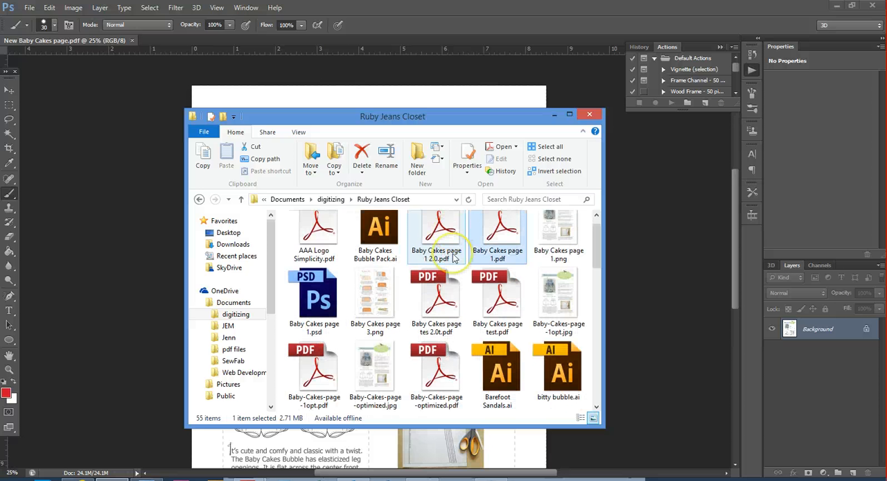
scroll(down, 3)
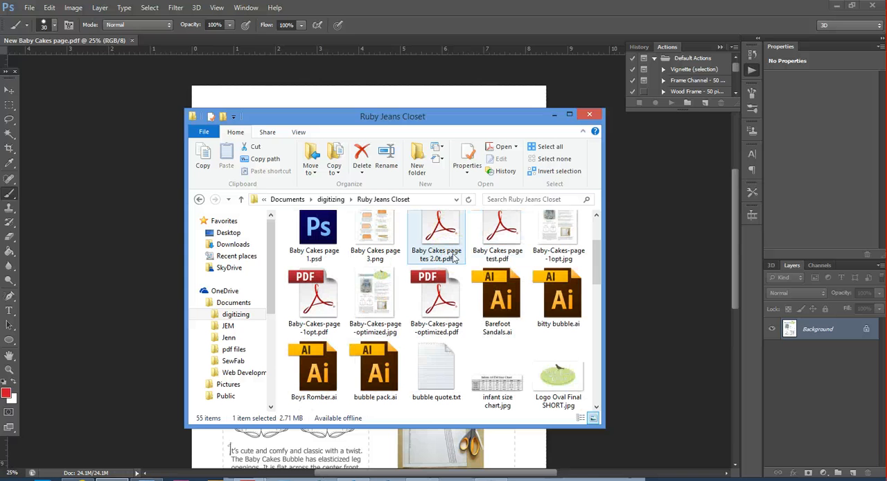
click(496, 235)
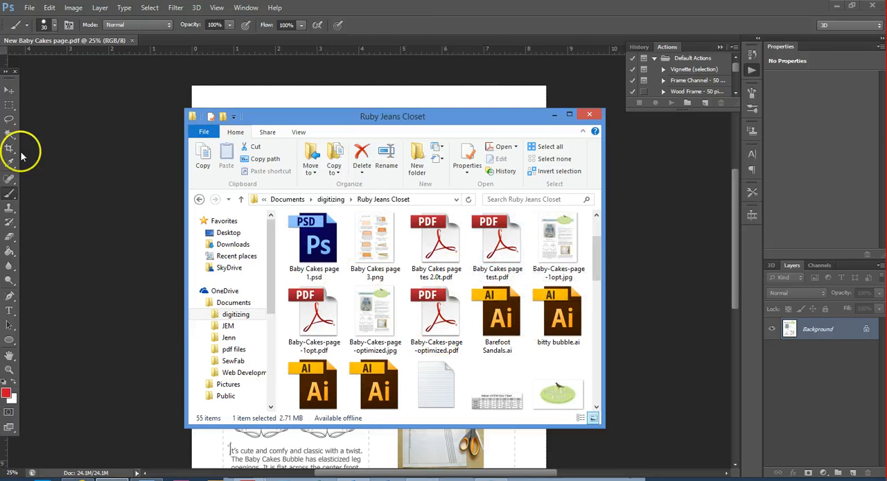
mouse_move(115, 153)
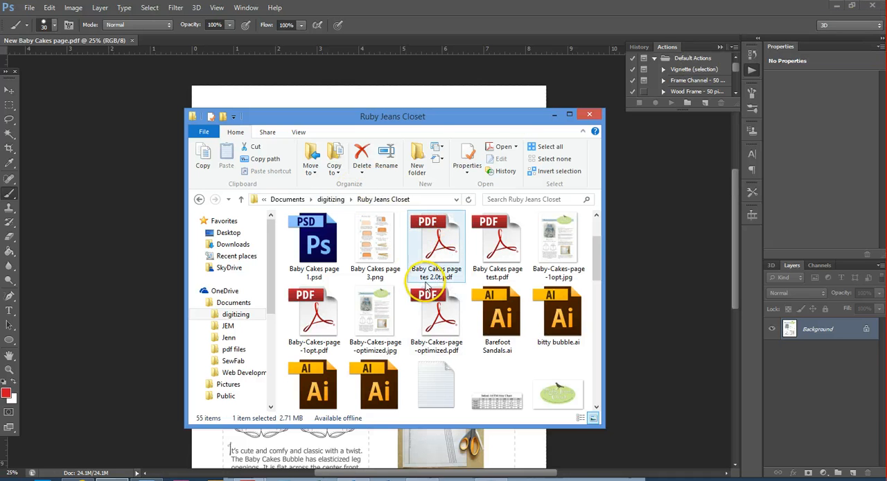
click(496, 247)
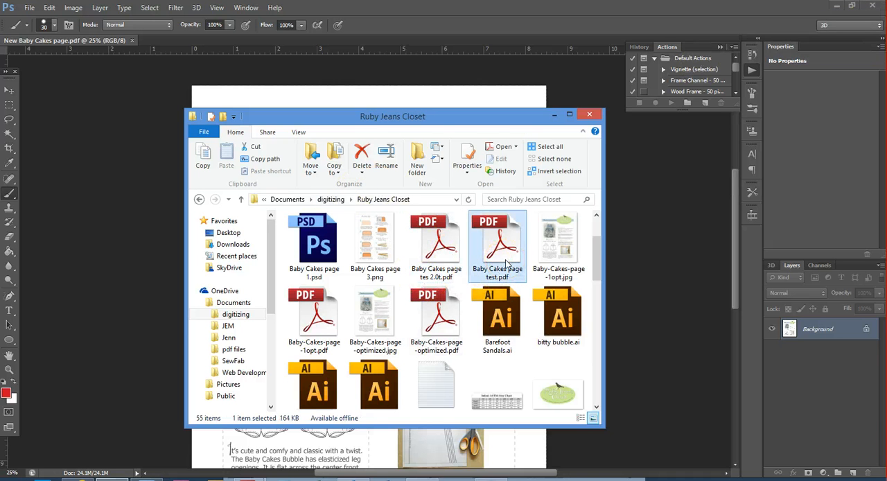
mouse_move(443, 250)
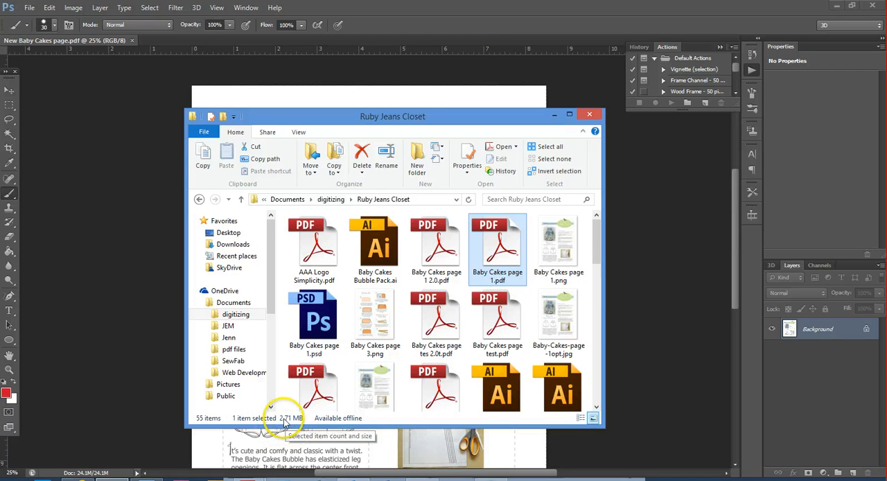
mouse_move(319, 402)
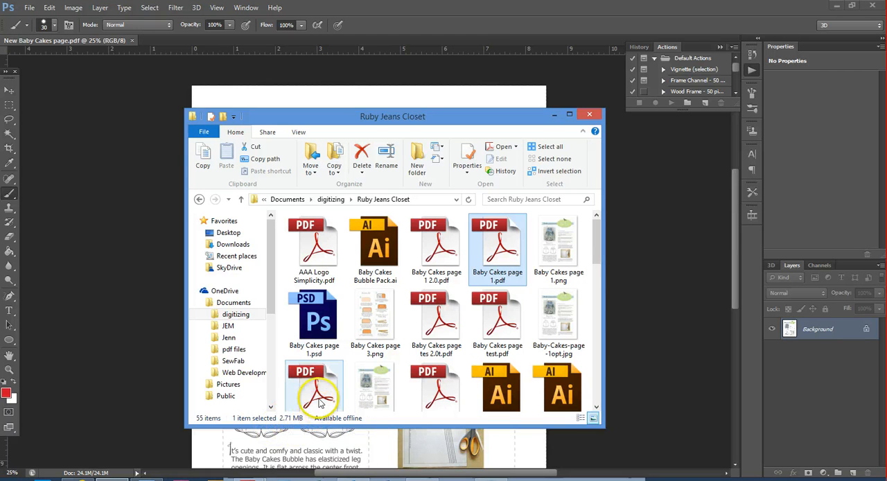
mouse_move(313, 399)
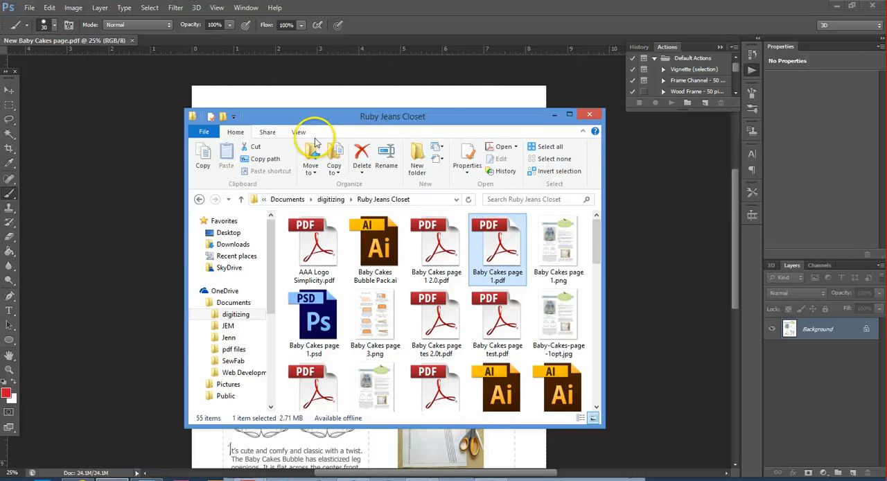
mouse_move(103, 205)
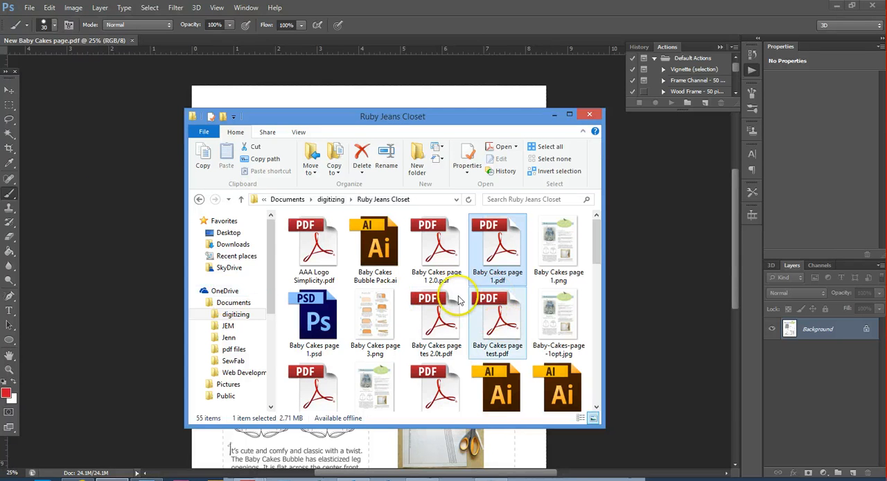
double_click(496, 315)
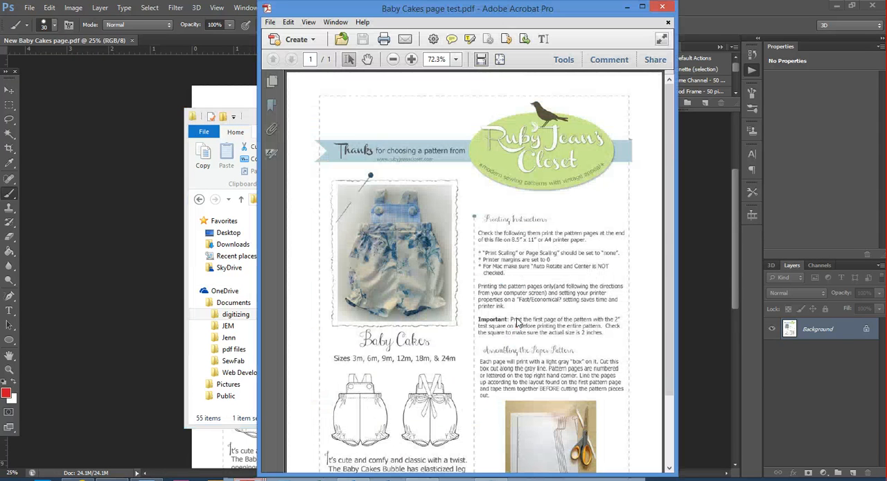
- Zoom the test PDF to 125% to check quality, then close Acrobat and the Explorer window
click(410, 58)
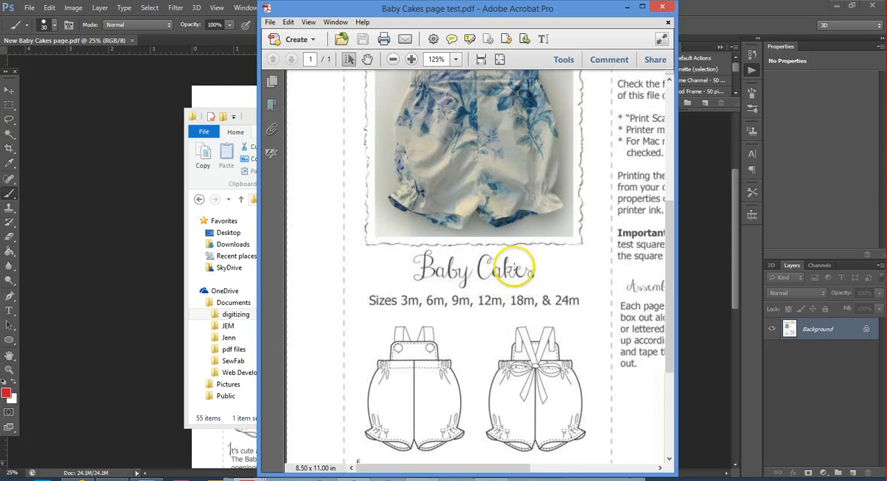
mouse_move(478, 252)
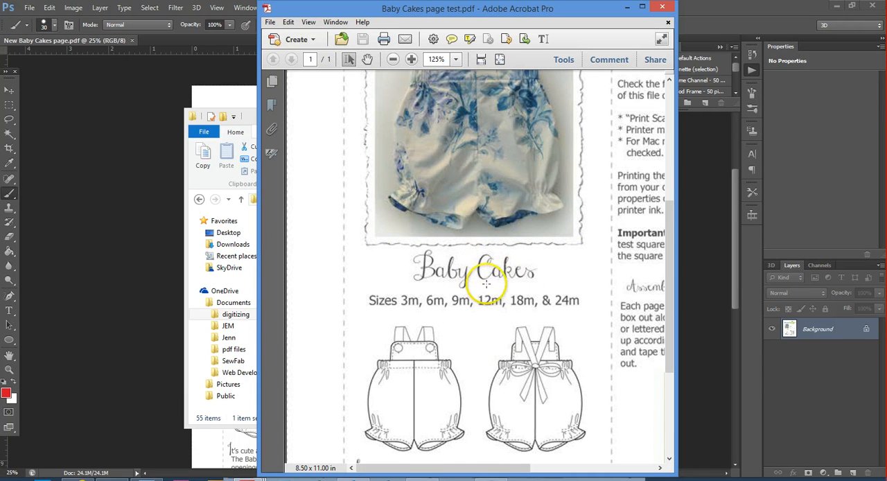
click(410, 59)
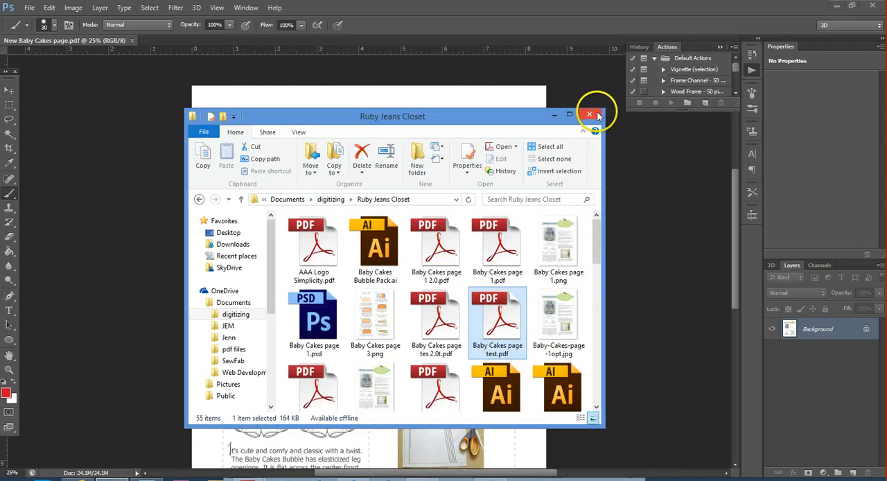
click(589, 114)
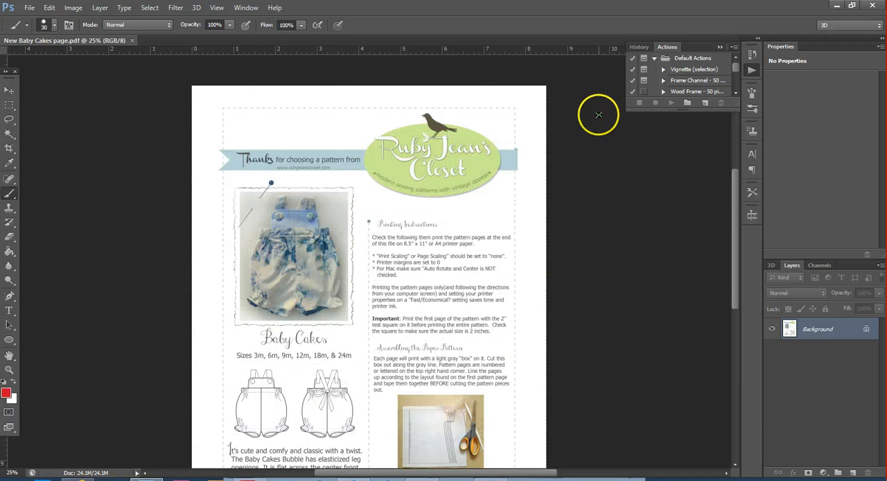